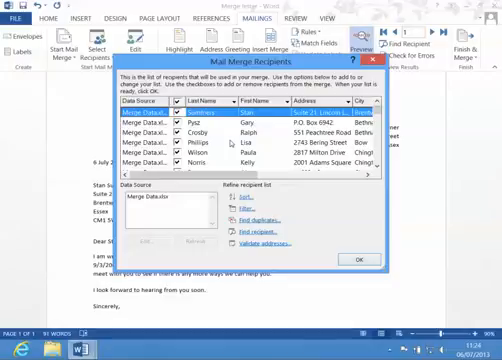
Step: Sort the mail merge recipients ascending by the Last Name column
{"action": "scroll", "scroll_direction": "down", "scroll_amount": 3}
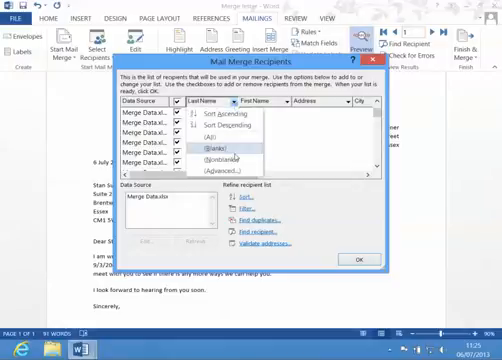
{"action": "left_click", "coordinate": [210, 132]}
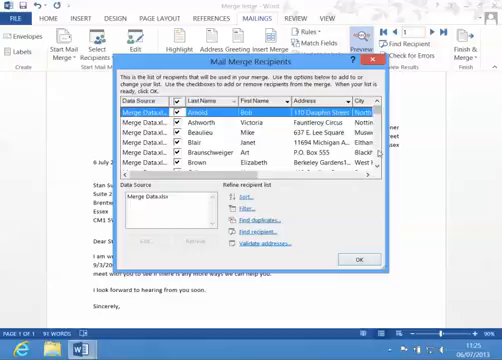
{"action": "scroll", "scroll_direction": "down", "scroll_amount": 3}
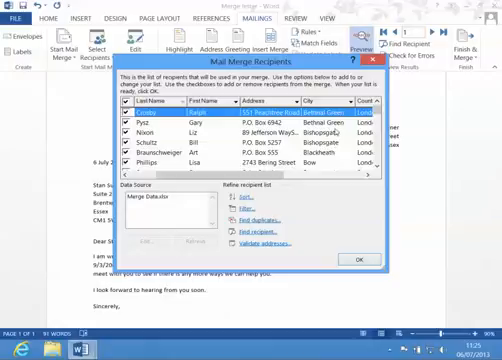
{"action": "mouse_move", "coordinate": [338, 162]}
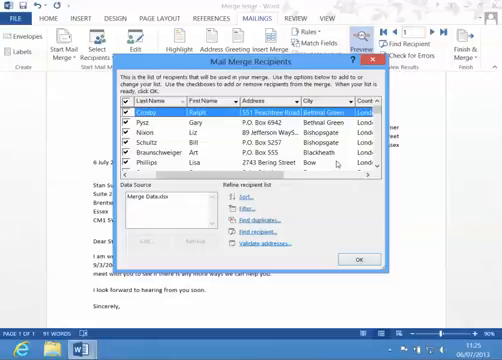
{"action": "mouse_move", "coordinate": [340, 162]}
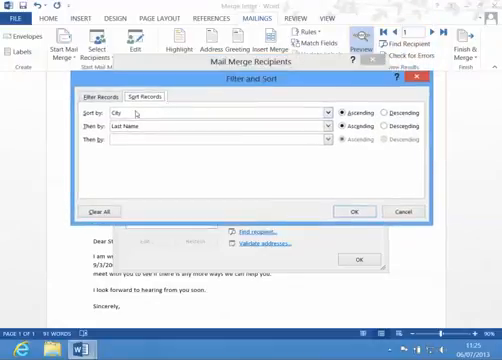
{"action": "mouse_move", "coordinate": [160, 122]}
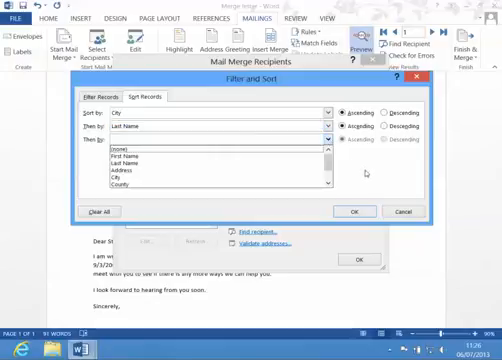
Step: Choose Last Name as the secondary 'Then by' field after City in Sort Records
{"action": "left_click", "coordinate": [348, 212]}
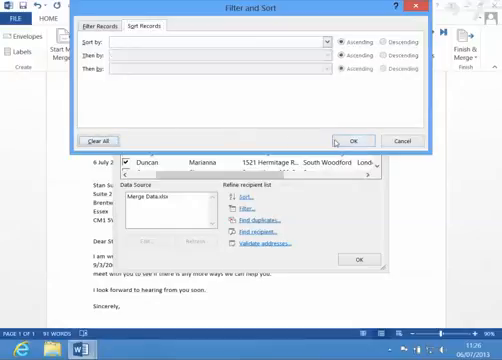
Step: Confirm the cleared Filter and Sort settings and return to Mail Merge Recipients
{"action": "left_click", "coordinate": [352, 138]}
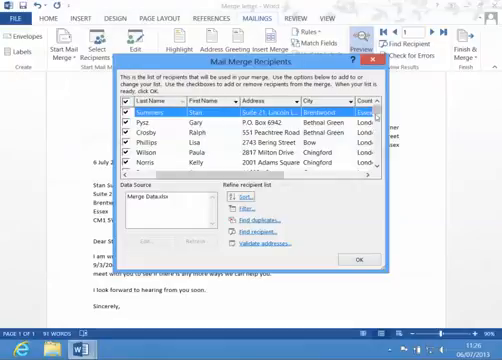